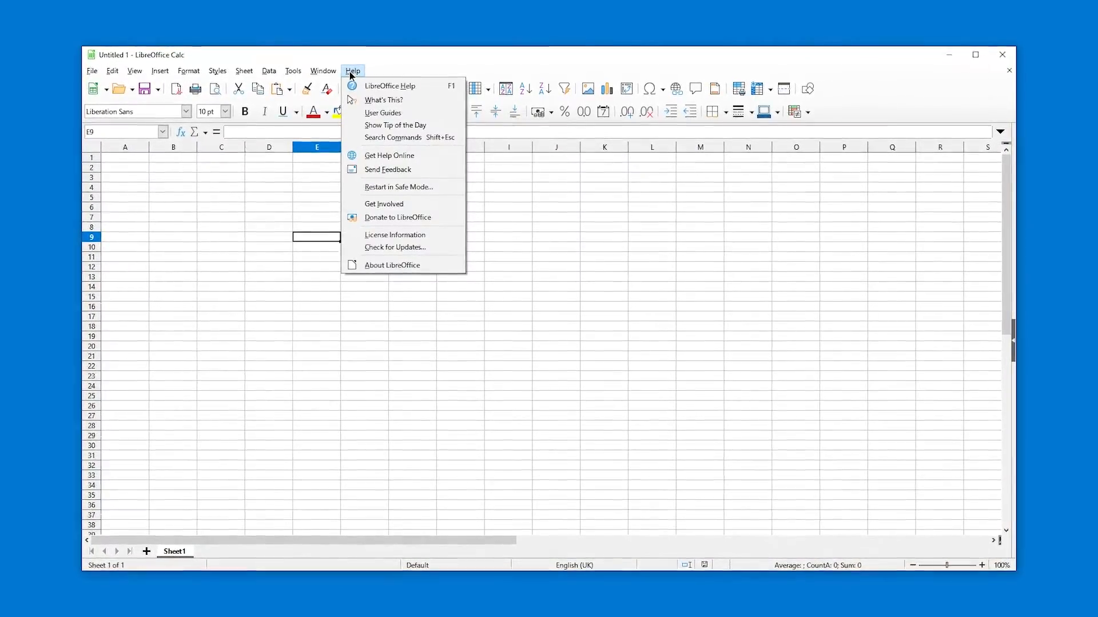
mouse_move(398, 134)
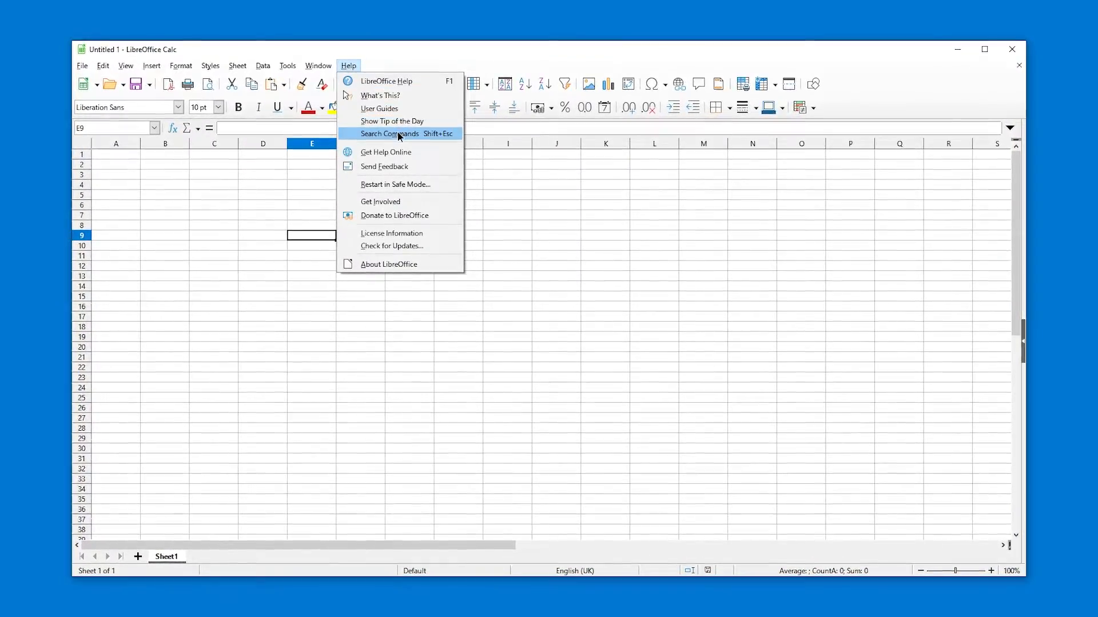
Search 'foote' in Calc's command palette and run Headers and Footers, then dismiss its dialog.
left_click(391, 134)
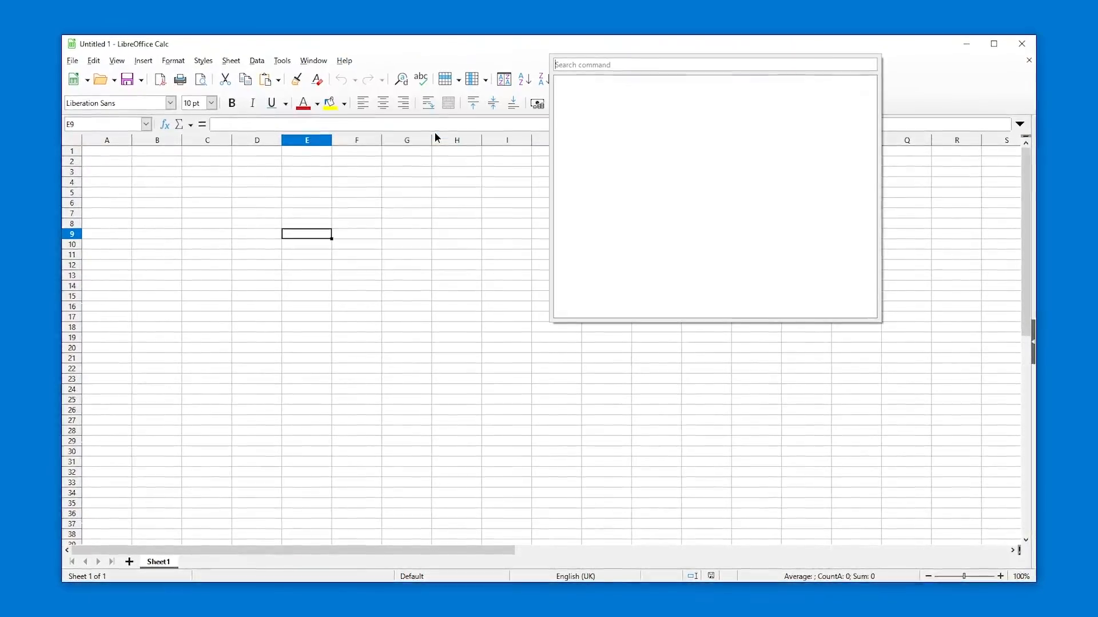
type("foote")
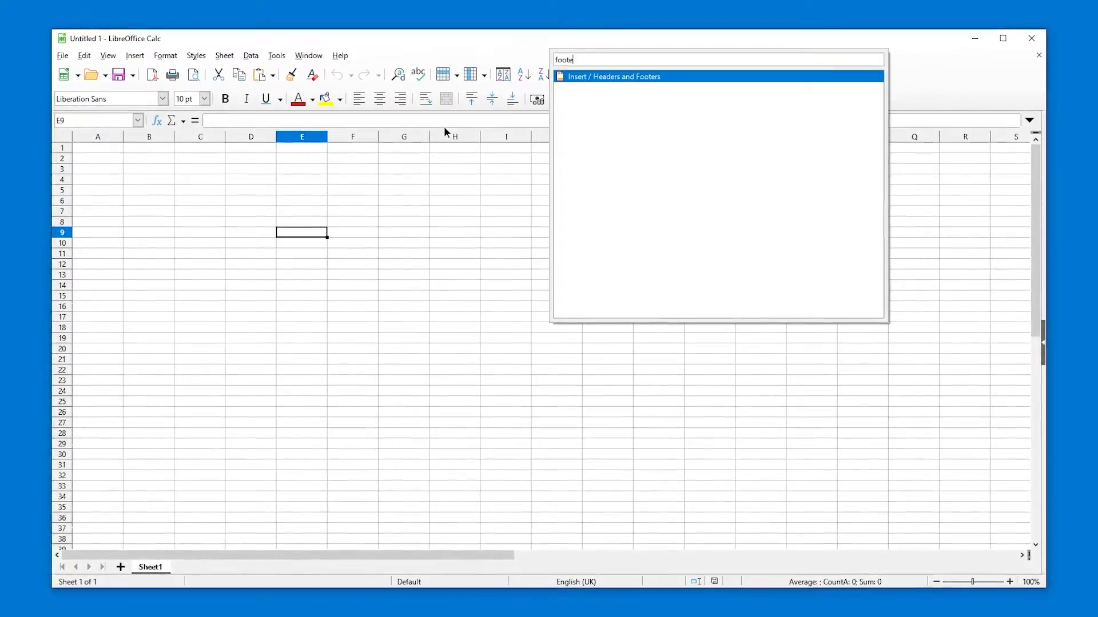
left_click(613, 77)
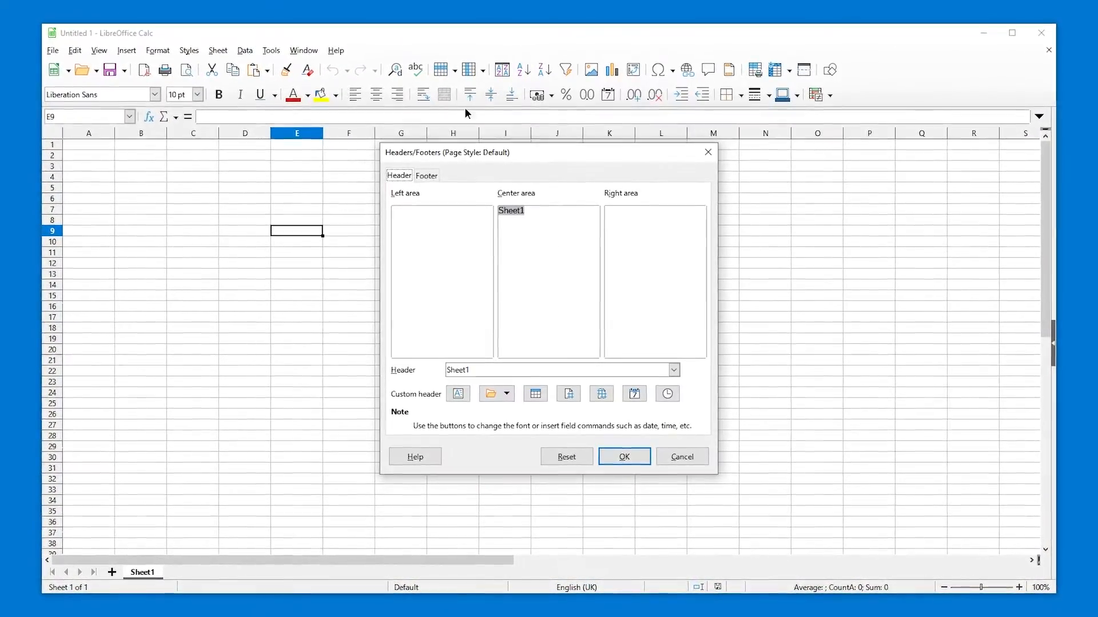
left_click(622, 456)
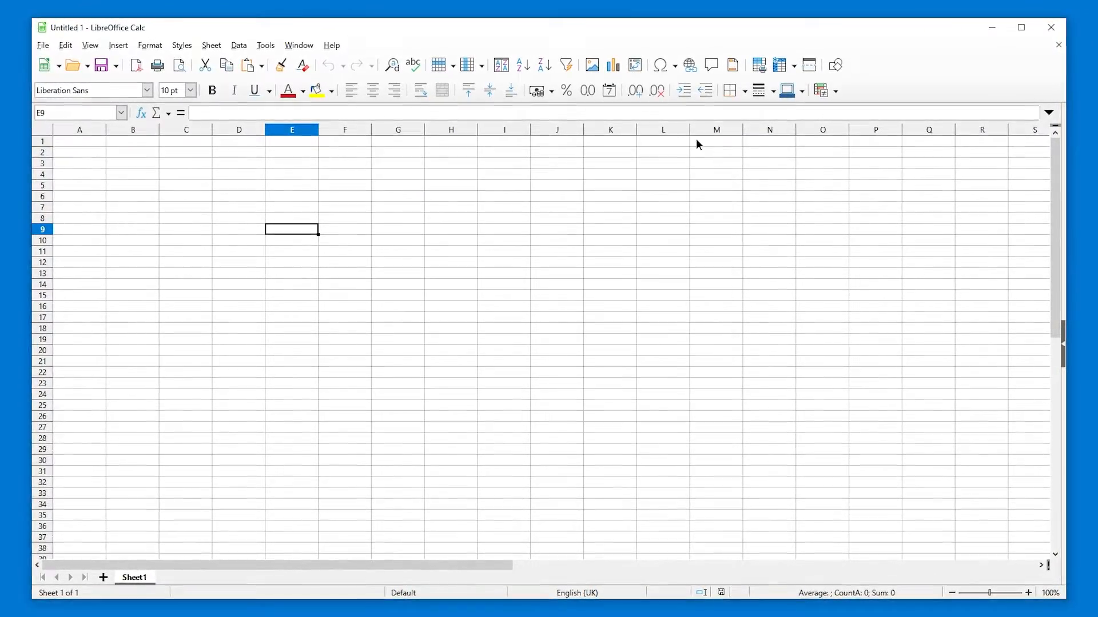
Switch to Excel's Book2 and show the Tell Me box with recent commands and suggestions.
left_click(330, 45)
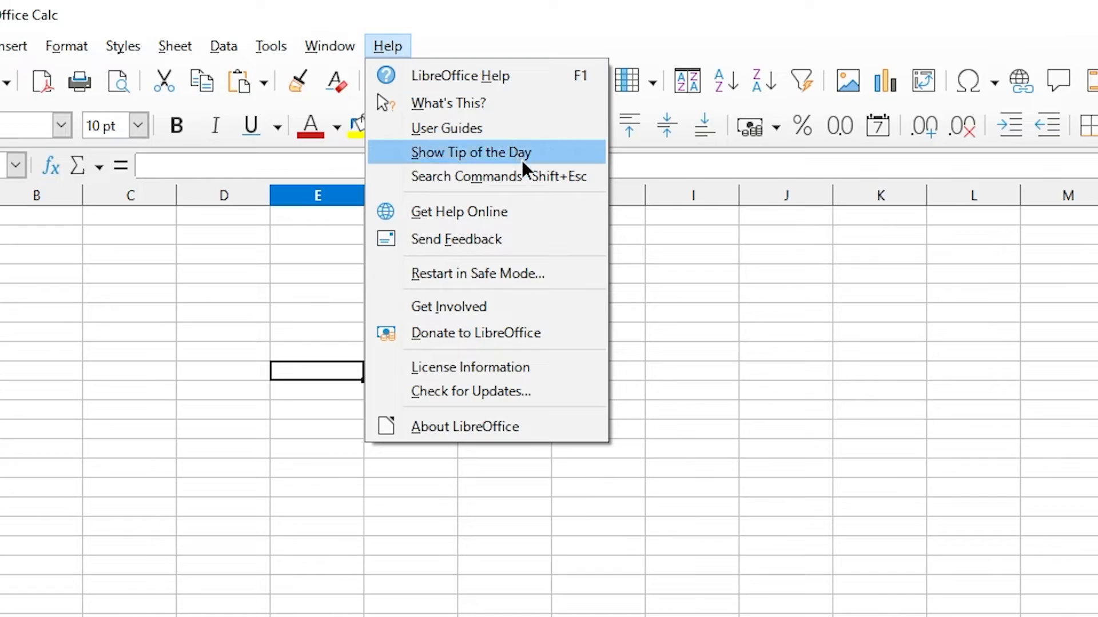
mouse_move(487, 176)
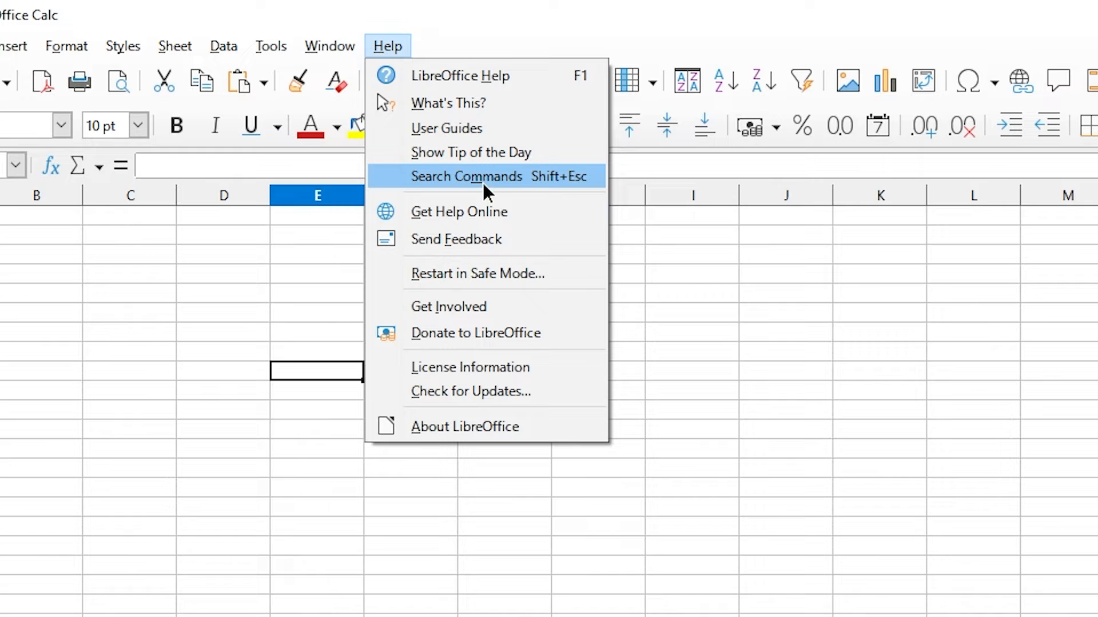
mouse_move(472, 173)
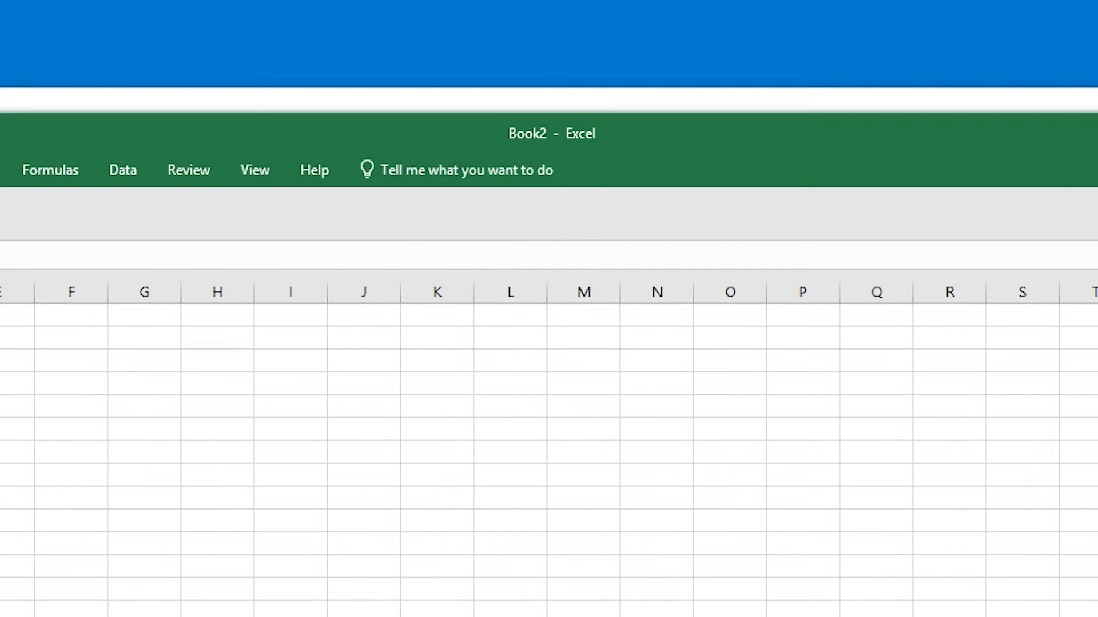
left_click(357, 75)
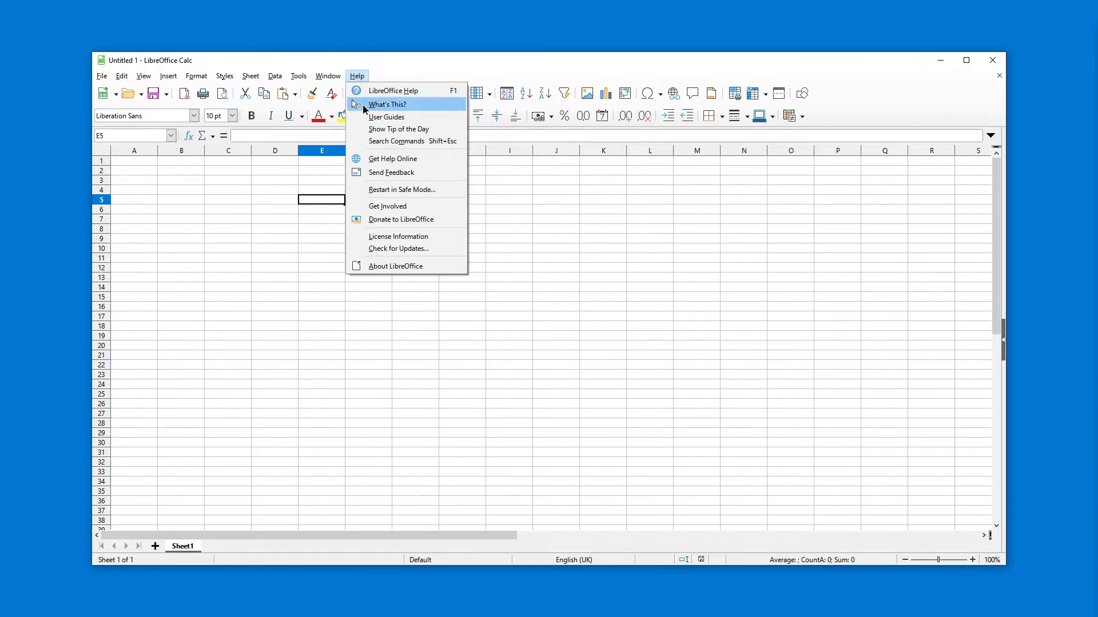
mouse_move(395, 141)
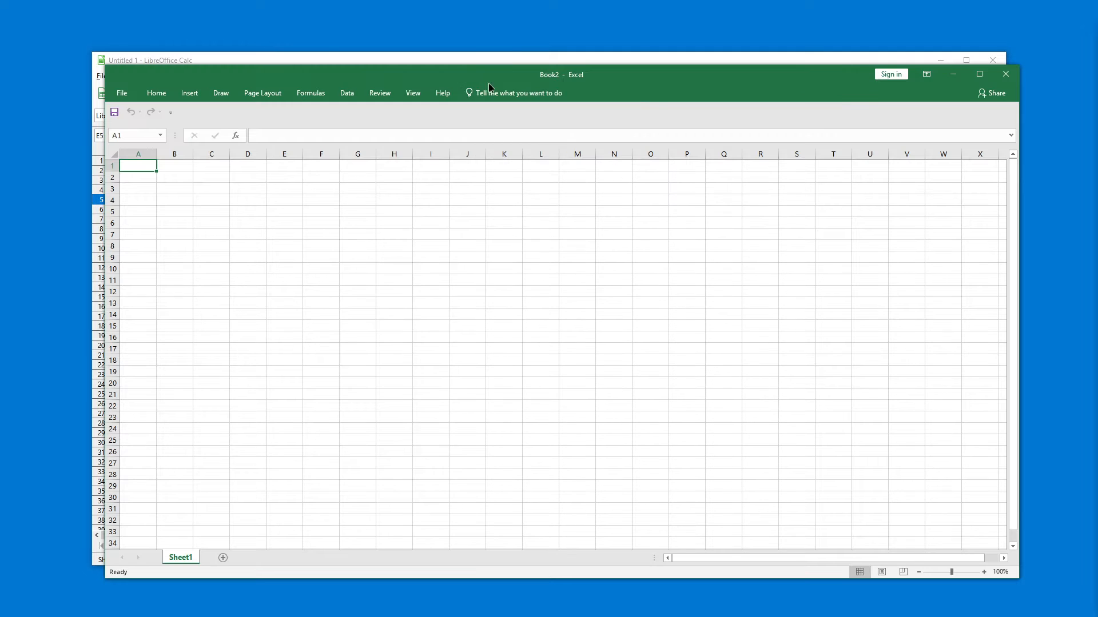
left_click(515, 92)
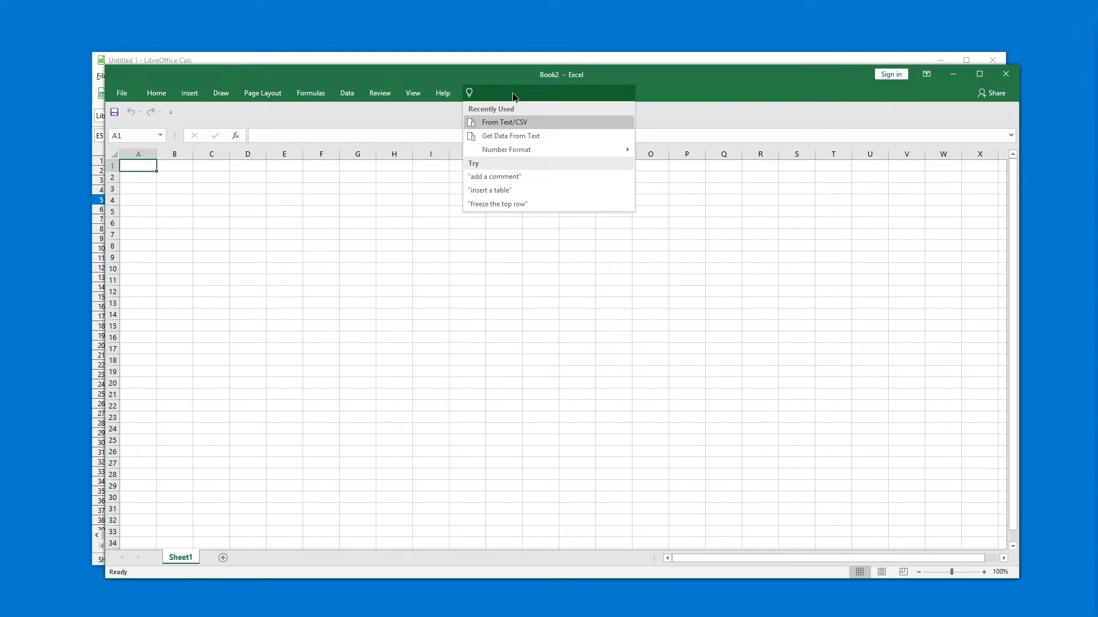
mouse_move(944, 92)
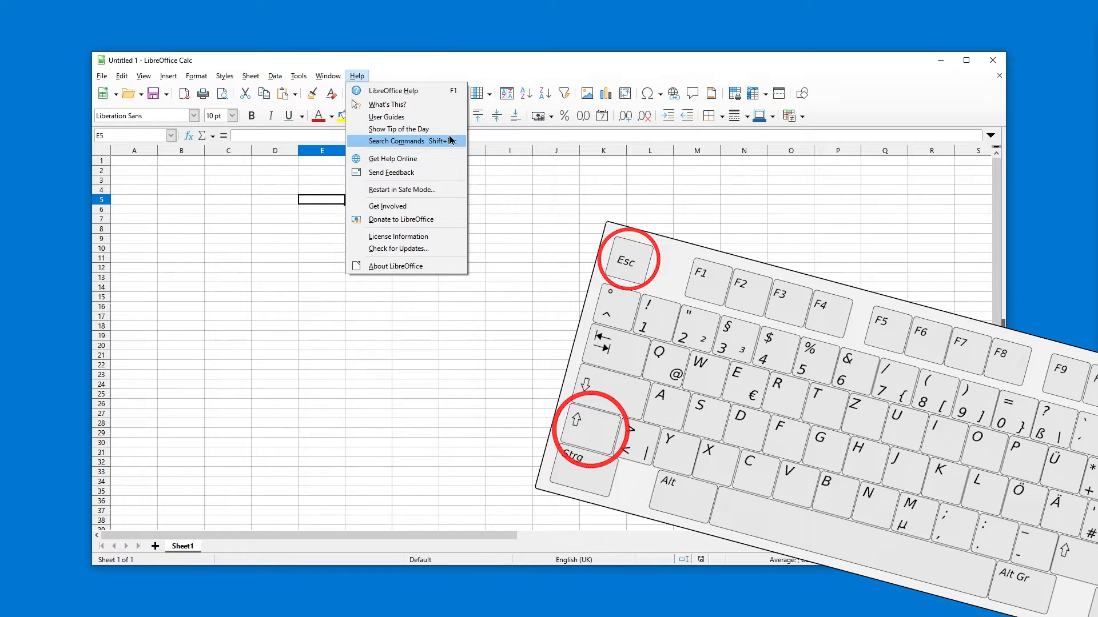
Bring up Calc's empty Search Commands palette via Shift+Esc over the blank sheet.
left_click(396, 141)
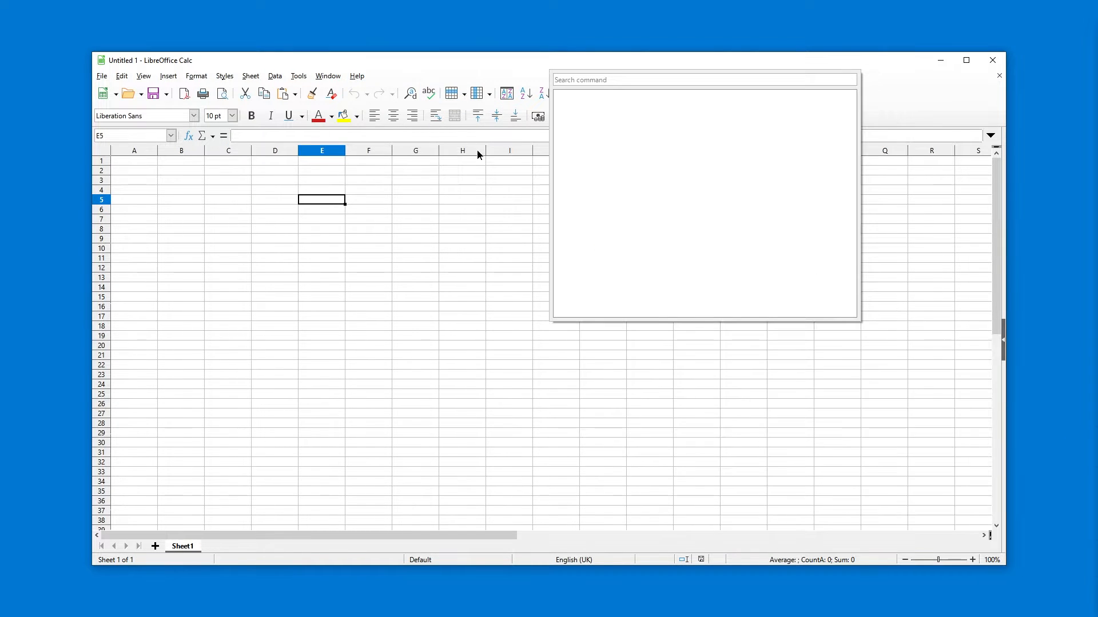
type("Shift")
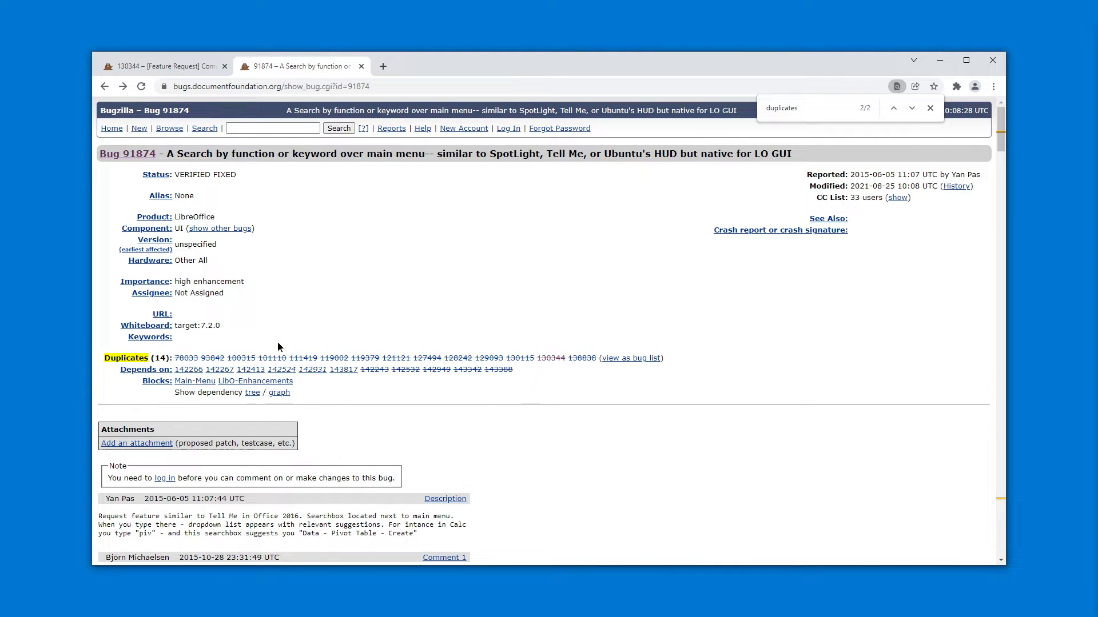
Read bug 130344's command palette request, highlighting description text down to Comment 2.
left_click(165, 66)
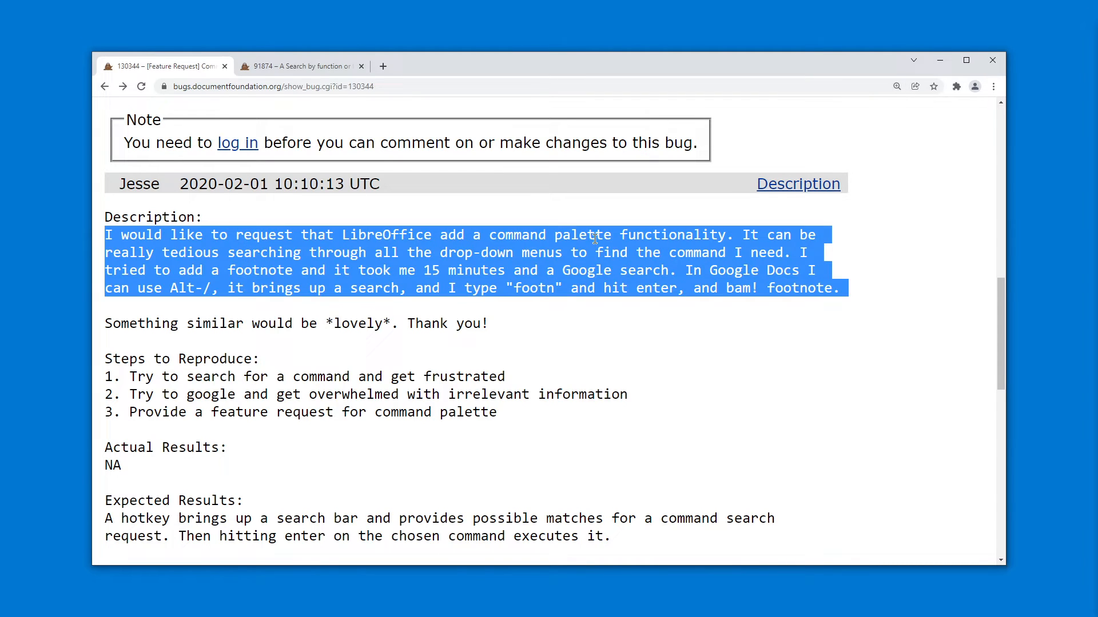
left_click(426, 270)
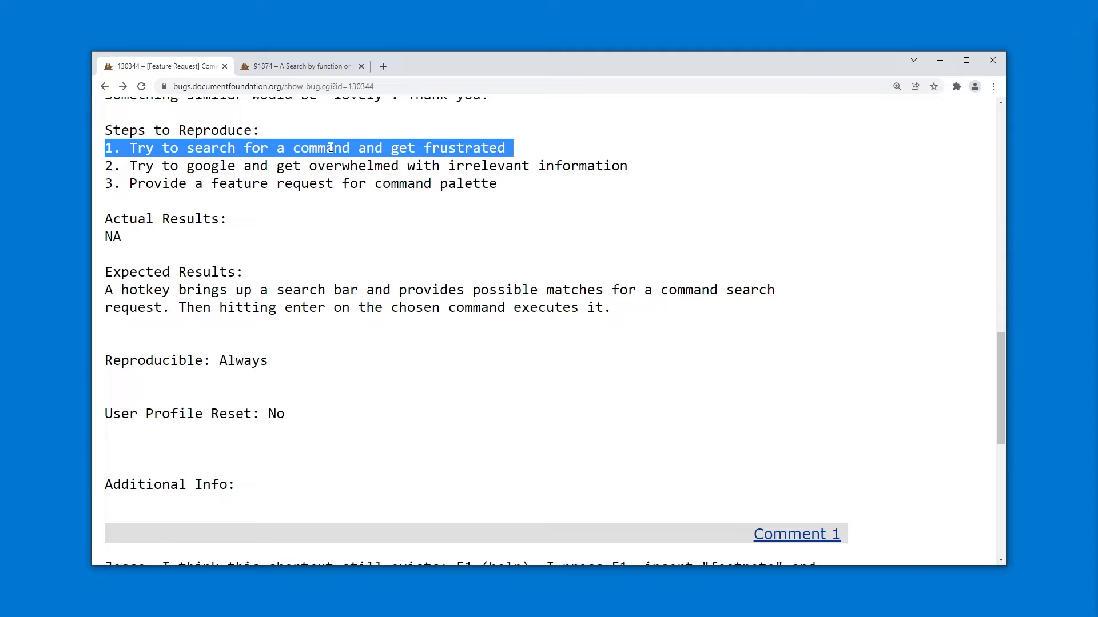
mouse_move(353, 168)
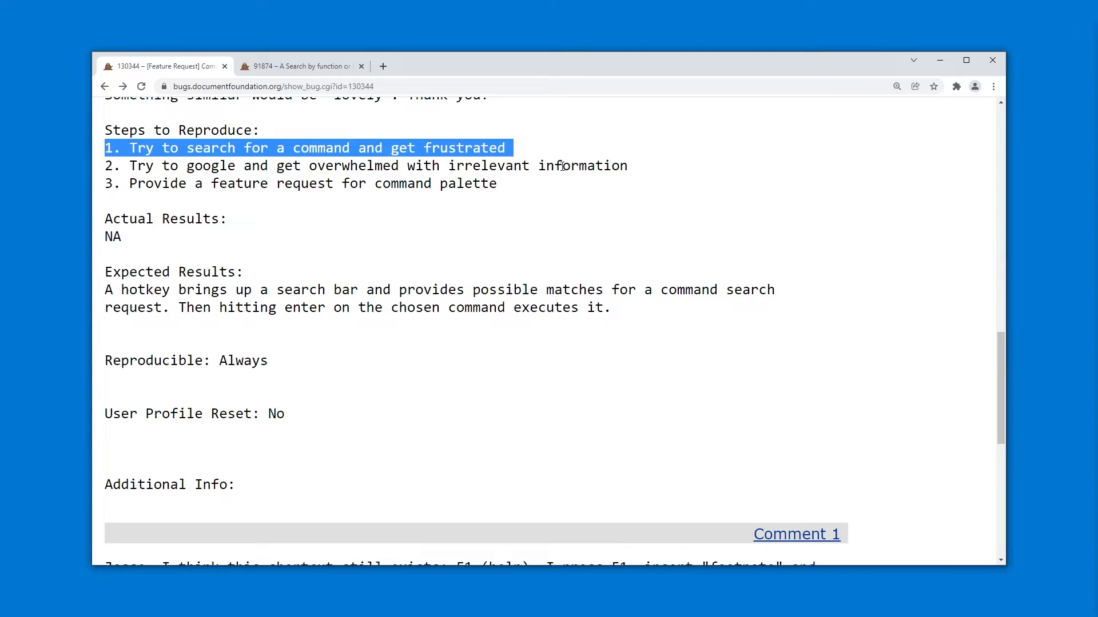
double_click(582, 166)
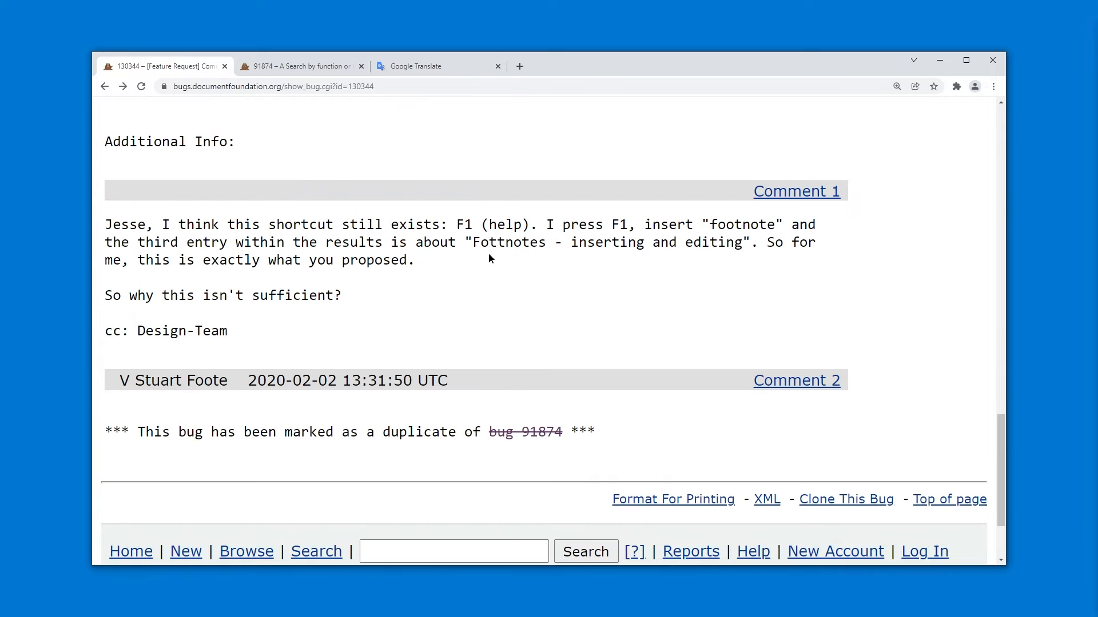
mouse_move(593, 224)
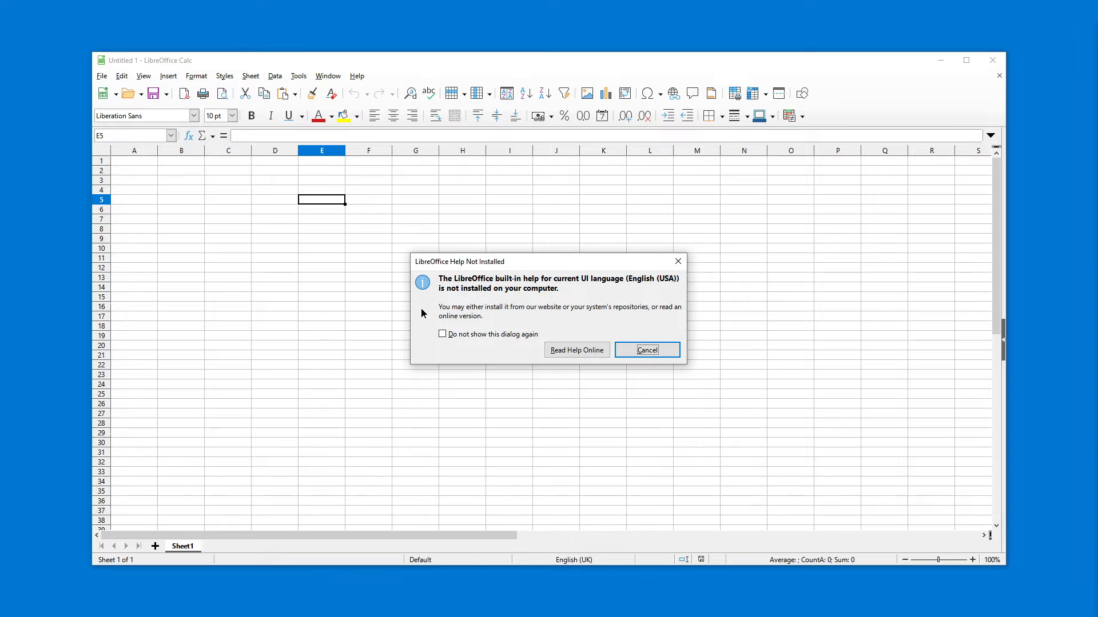
mouse_move(508, 289)
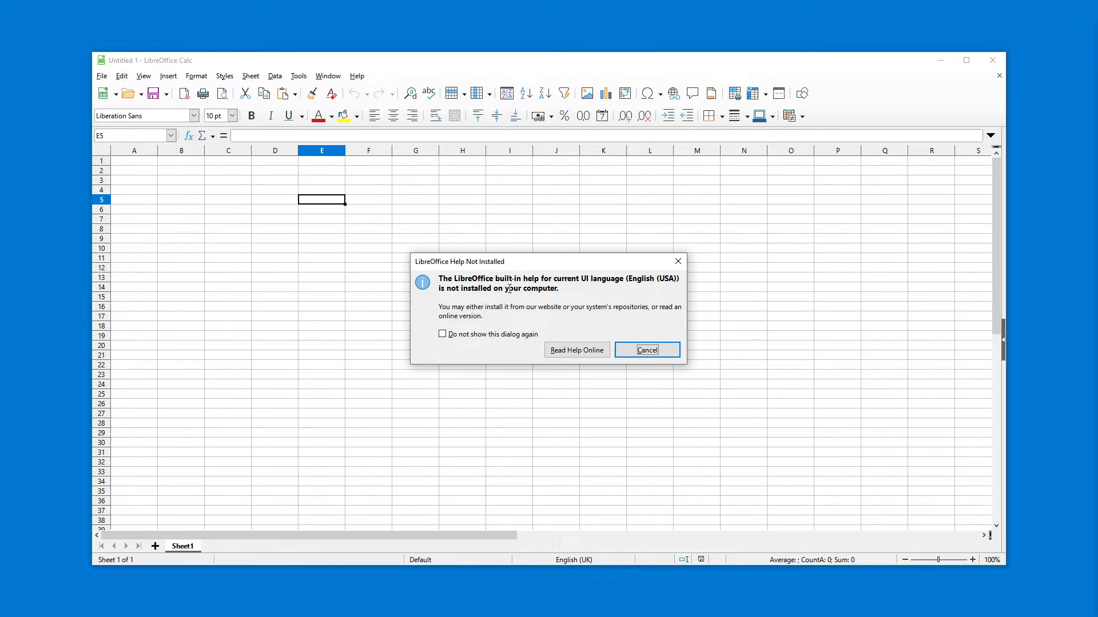
mouse_move(515, 287)
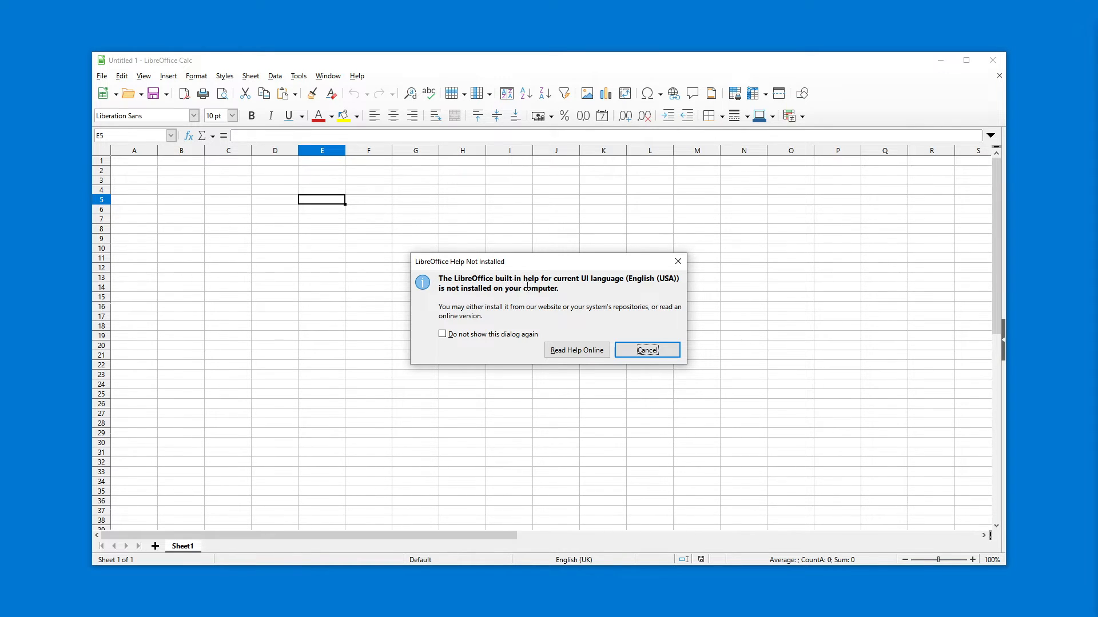
Dismiss the missing help notice, select F5 and run the first 'format' command found.
left_click(645, 350)
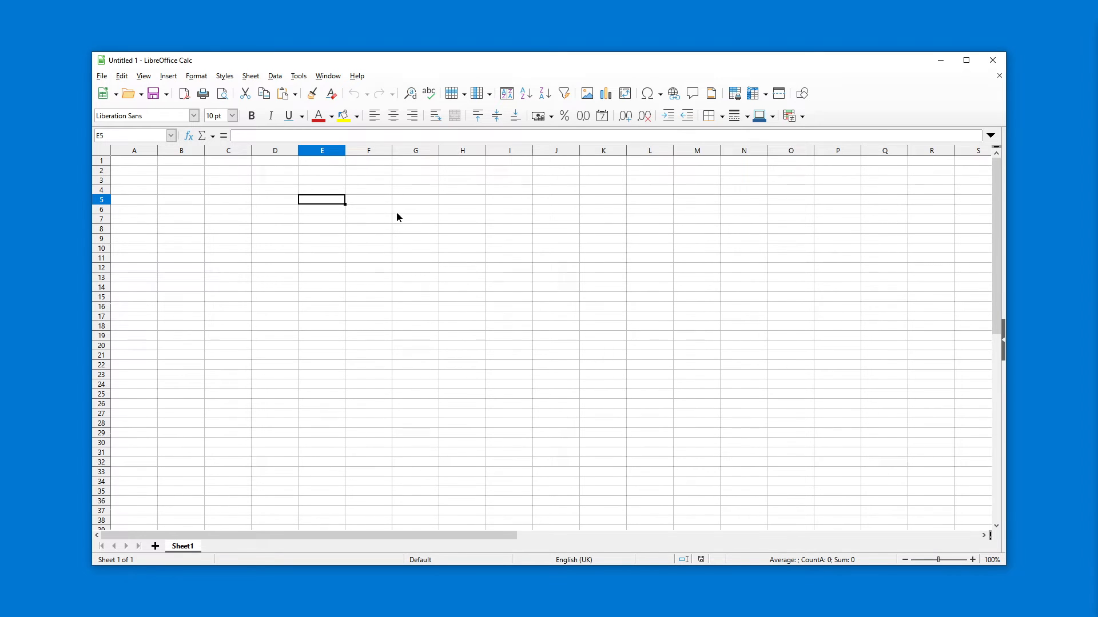
left_click(368, 199)
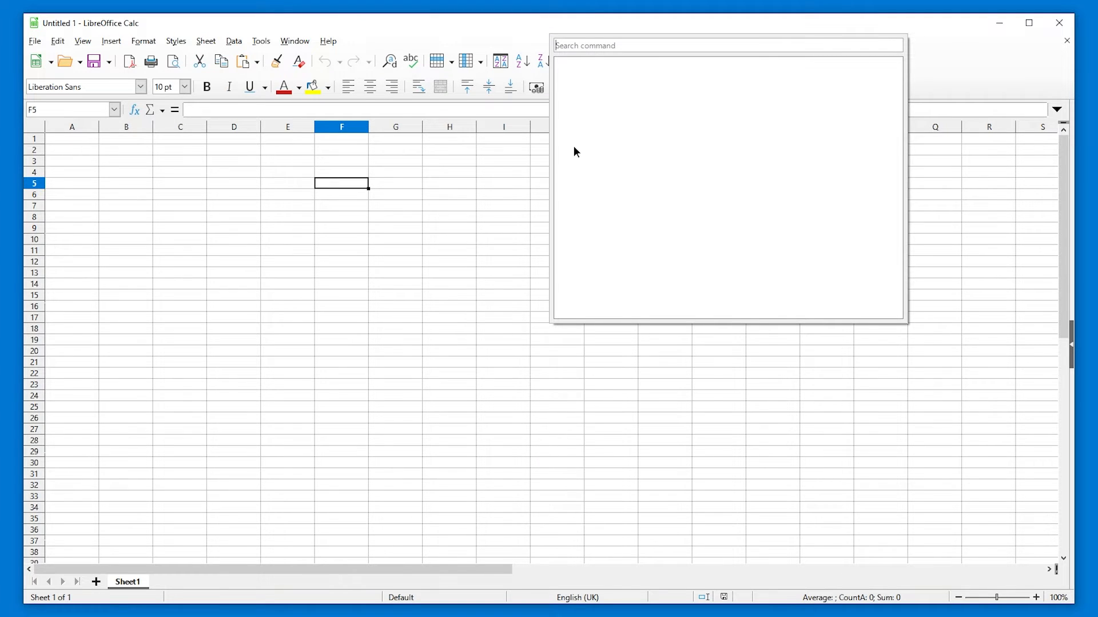
type("format")
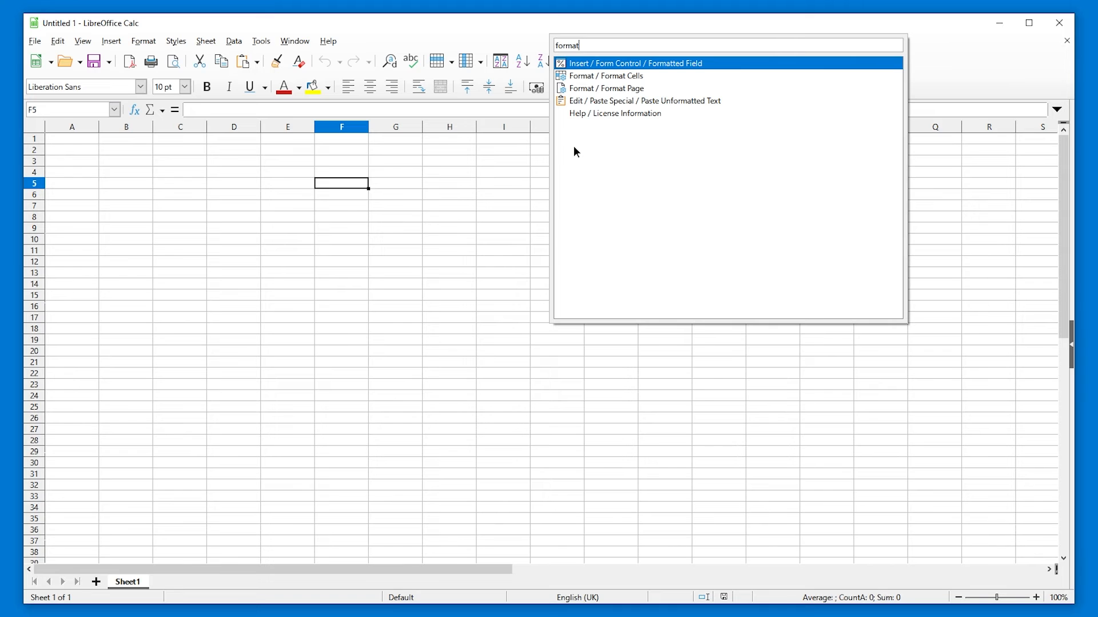
key("Escape")
type("adasd")
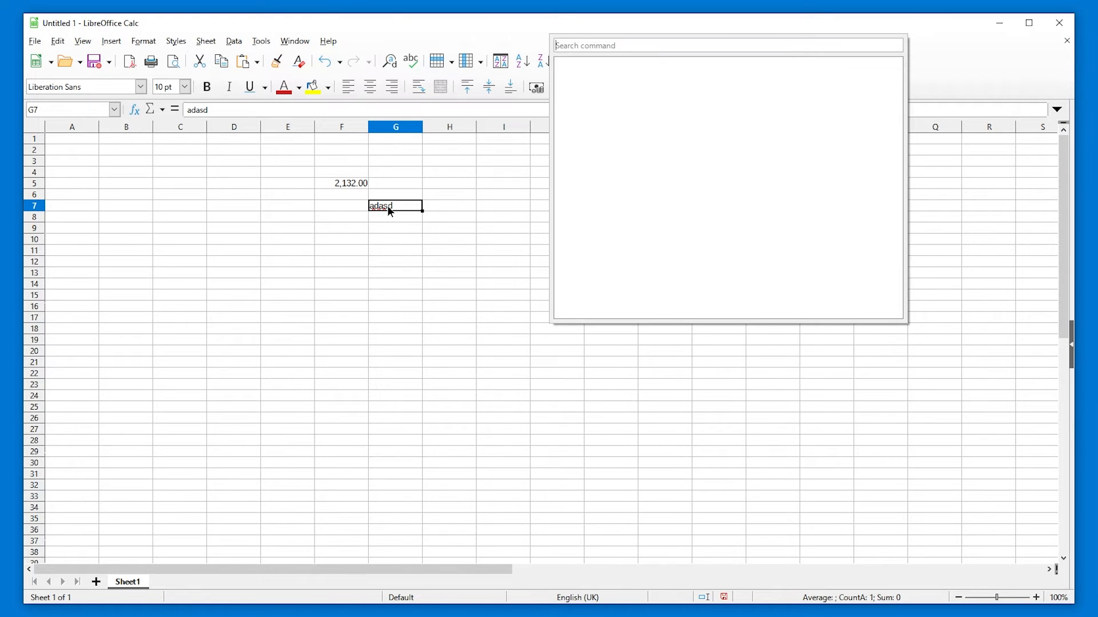
Search the palette for 'coloutr', 'farb', 'backg' and 'color' to find background commands.
type("coloutr")
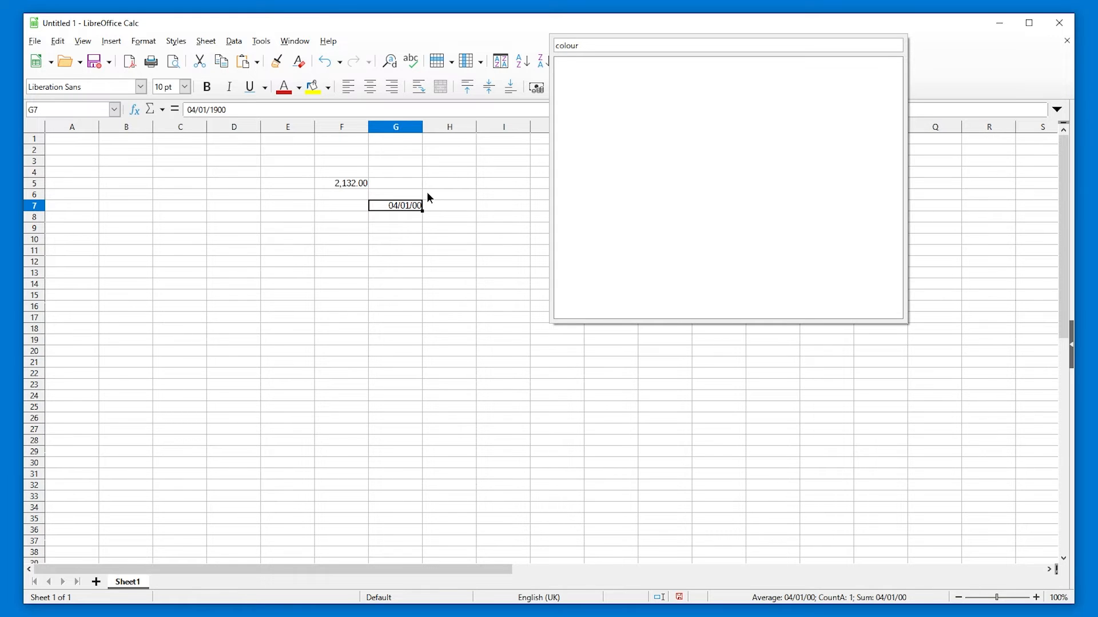
type("farb")
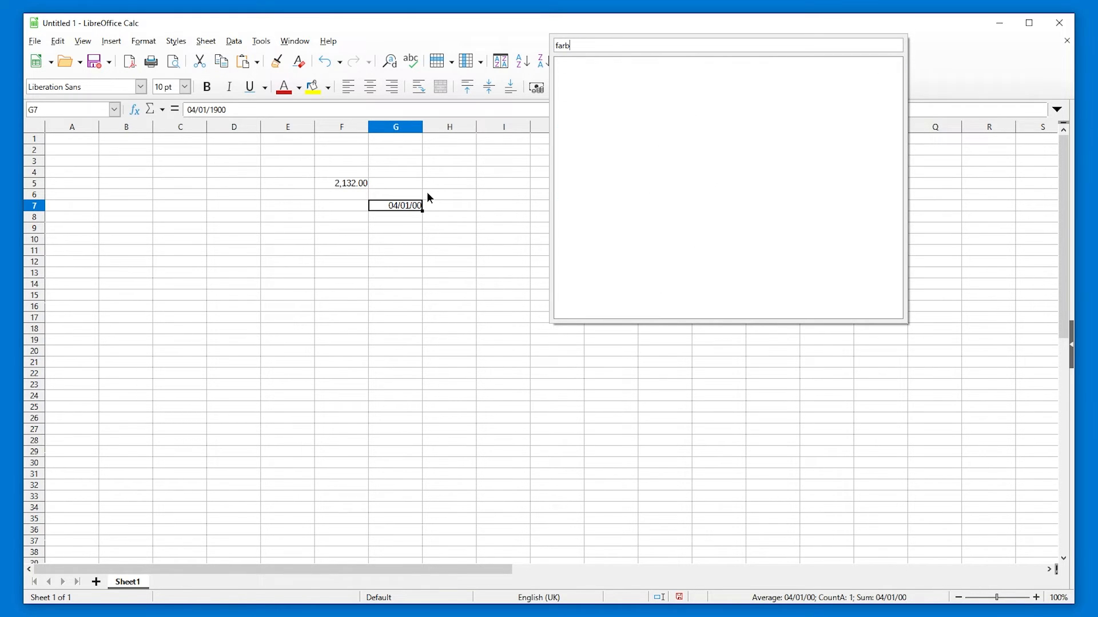
type("backg")
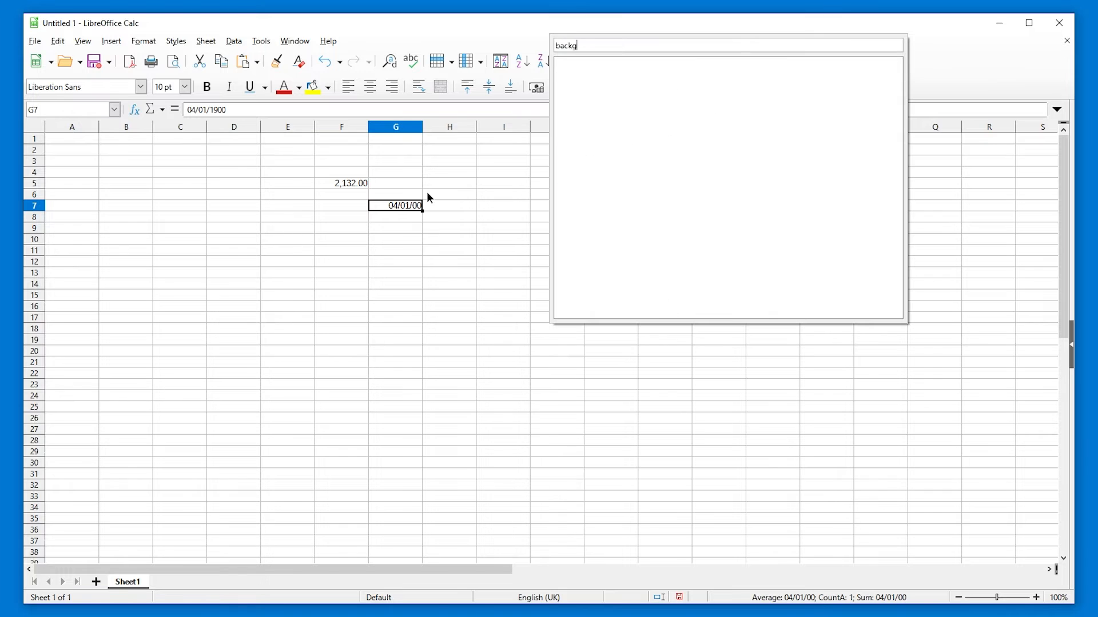
type("color")
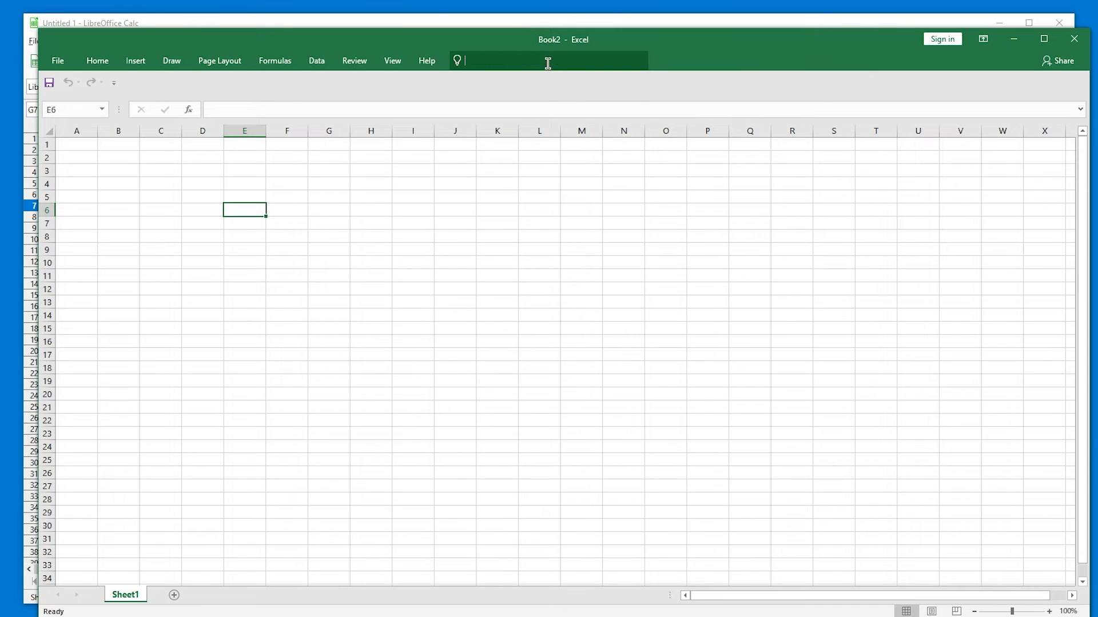
Search 'backg' in Excel's Tell Me and use Fill Color to give E6 a pale blue fill.
type("background")
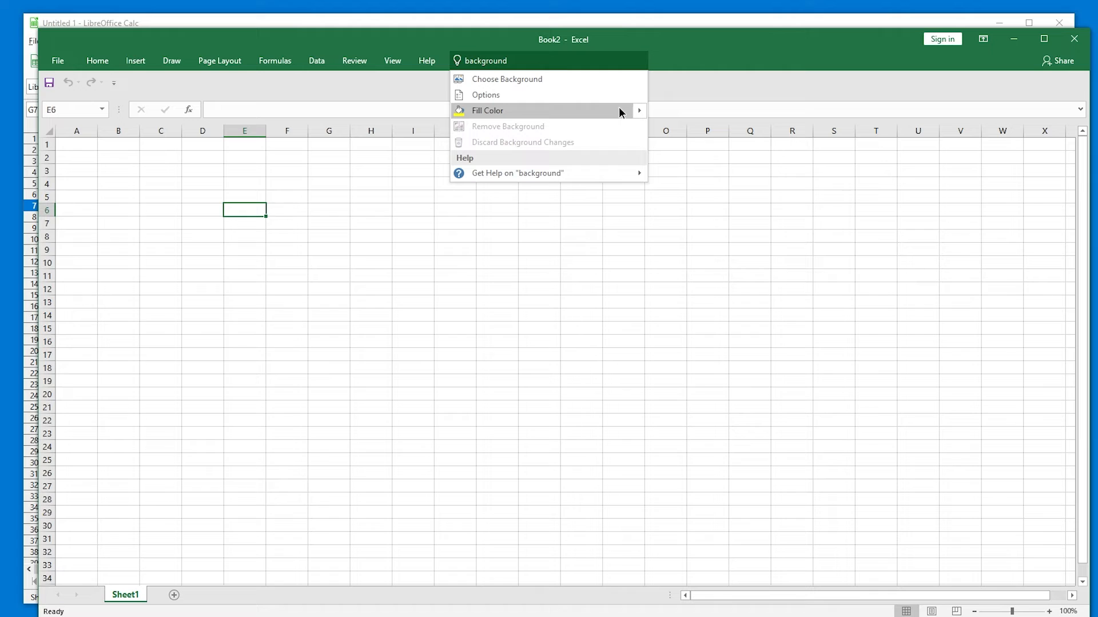
left_click(638, 111)
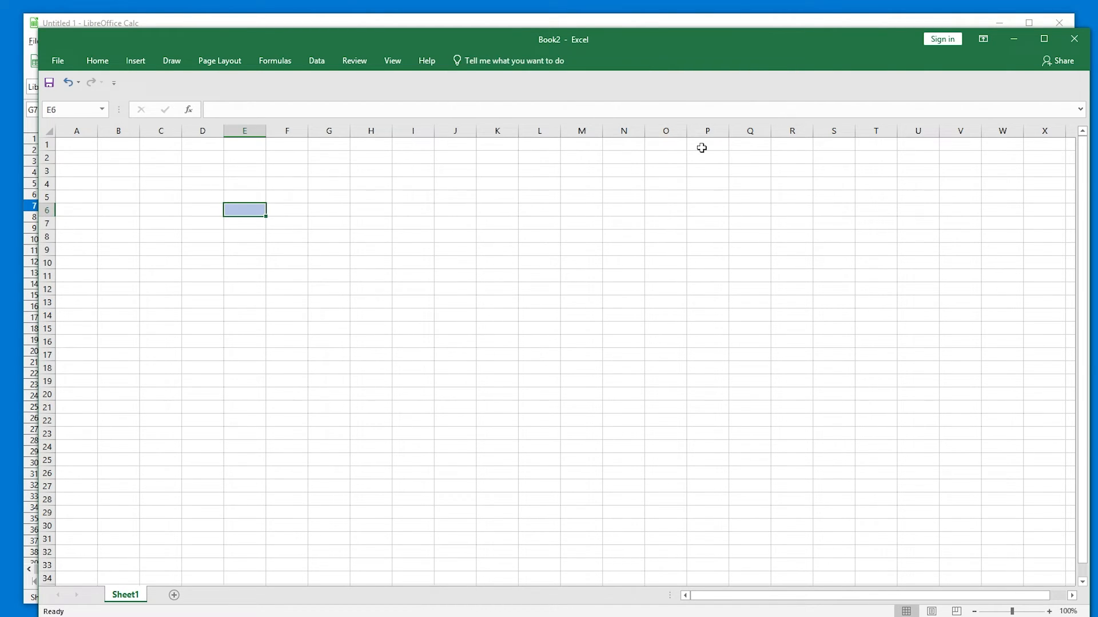
left_click(328, 41)
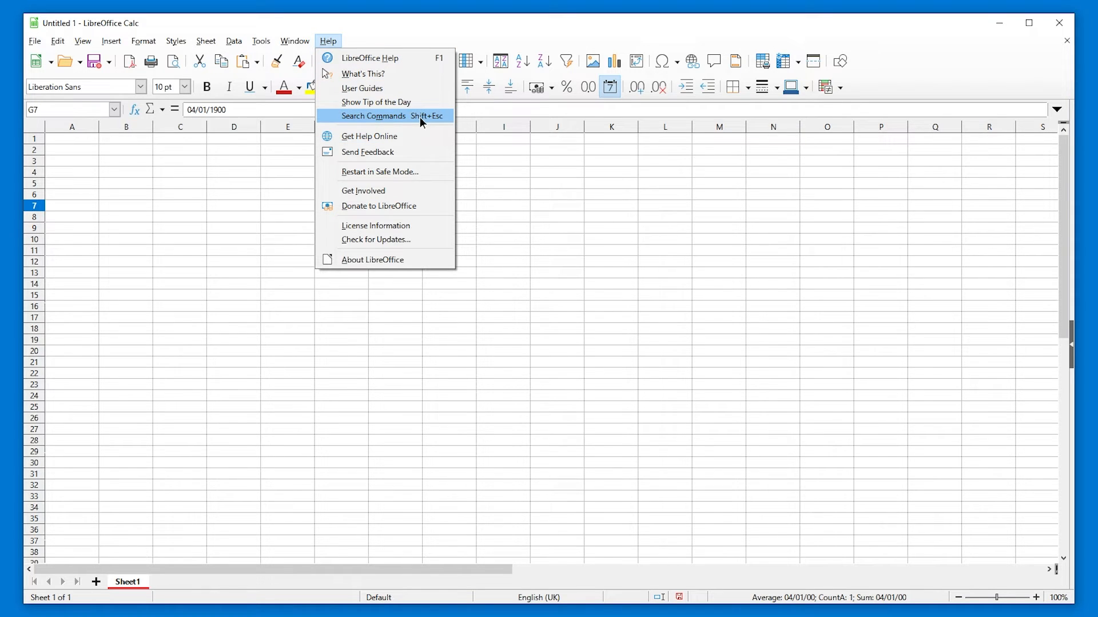
Search 'ch' and 'sea' to fill G7 yellow, then view About LibreOffice showing 7.2.5.2.
left_click(373, 116)
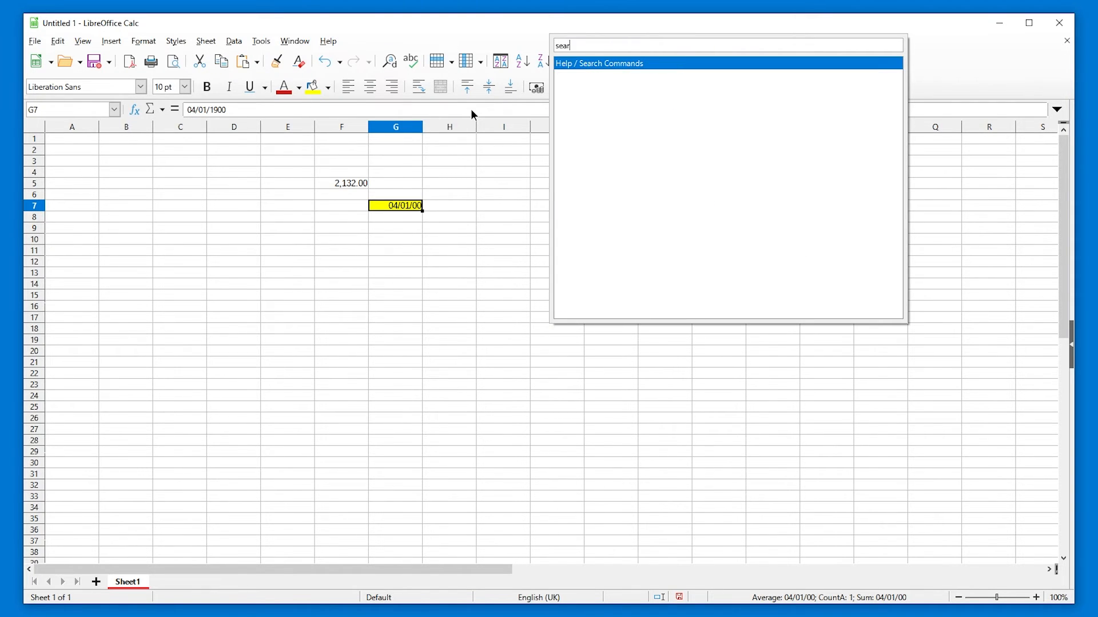
type("ch")
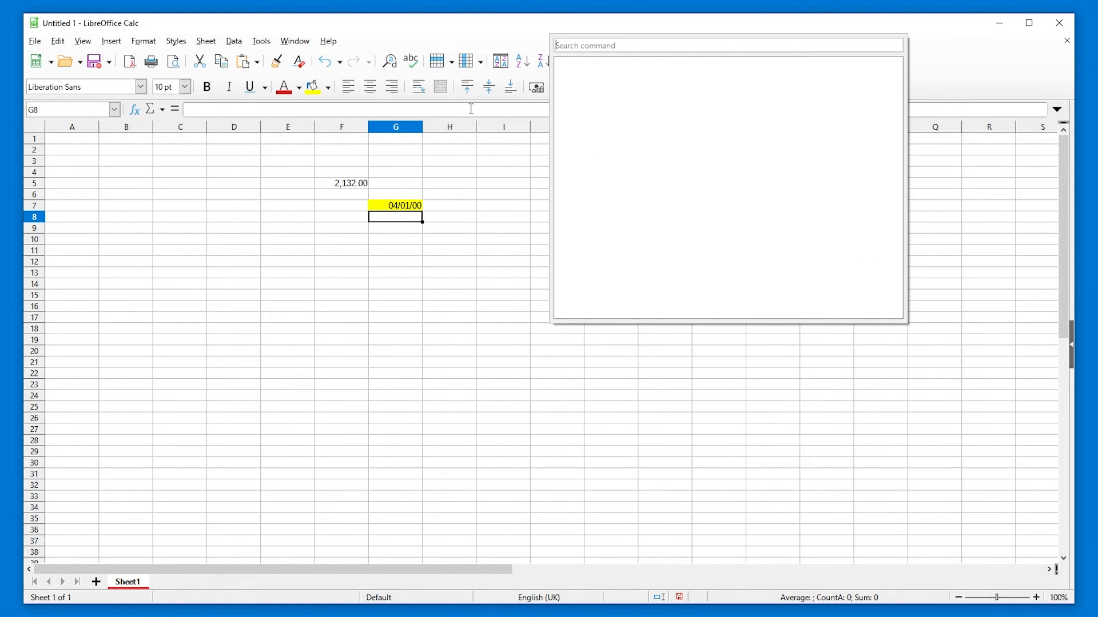
type("sea")
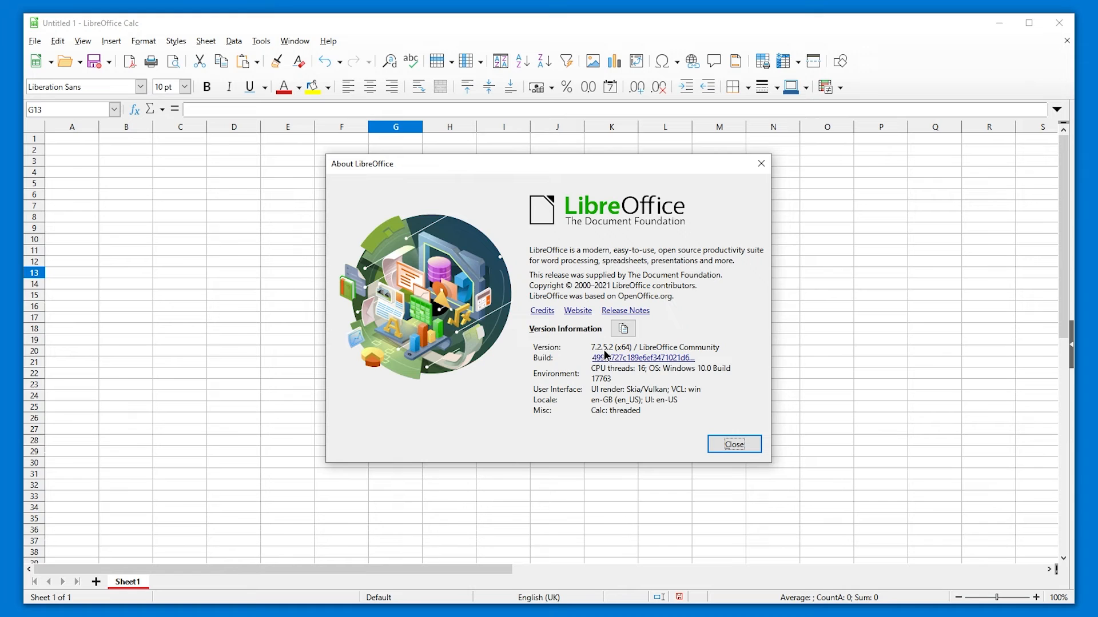
mouse_move(775, 186)
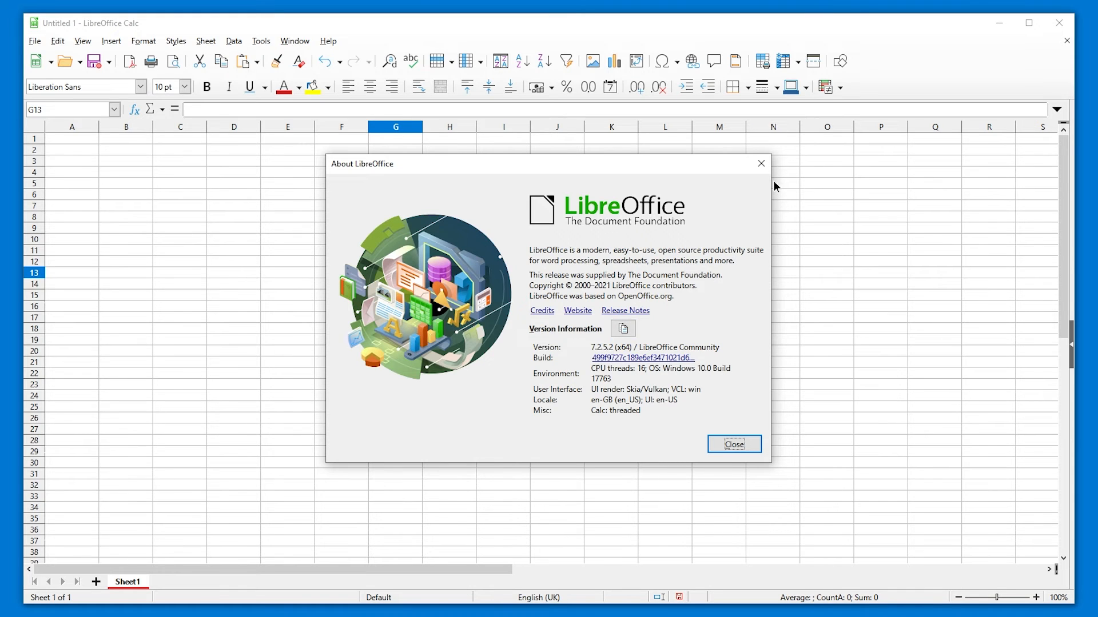
left_click(733, 443)
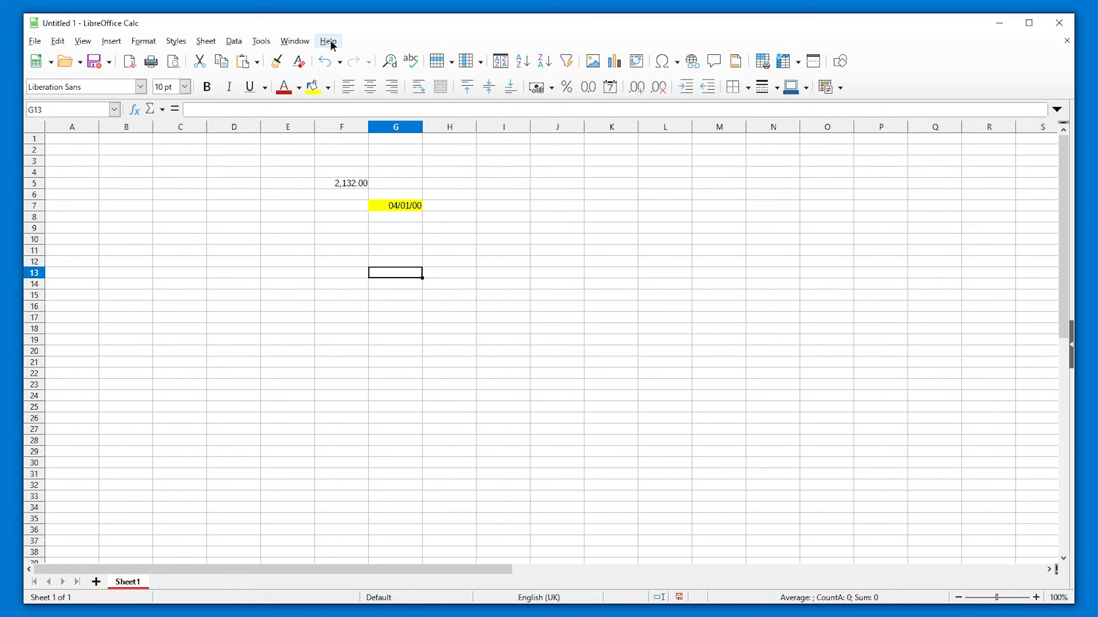
mouse_move(397, 45)
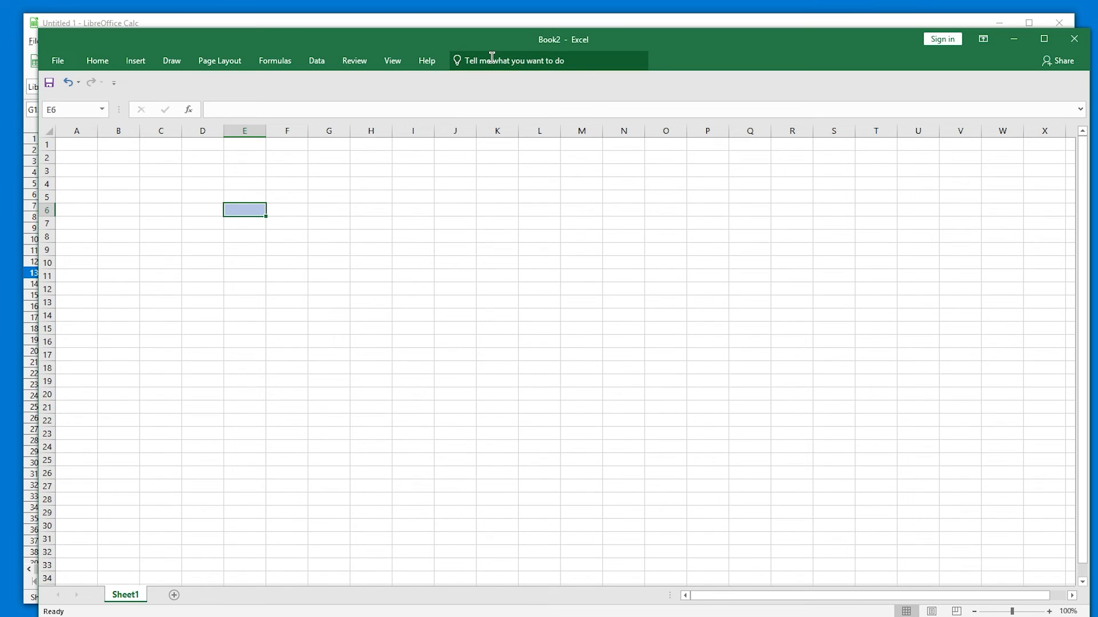
mouse_move(515, 61)
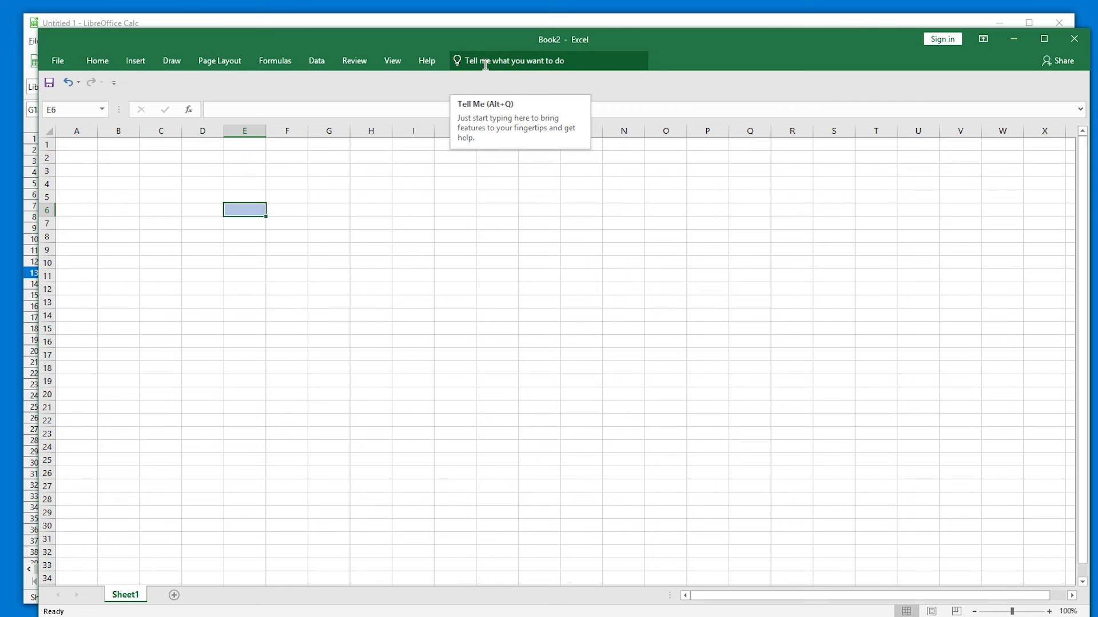
left_click(531, 61)
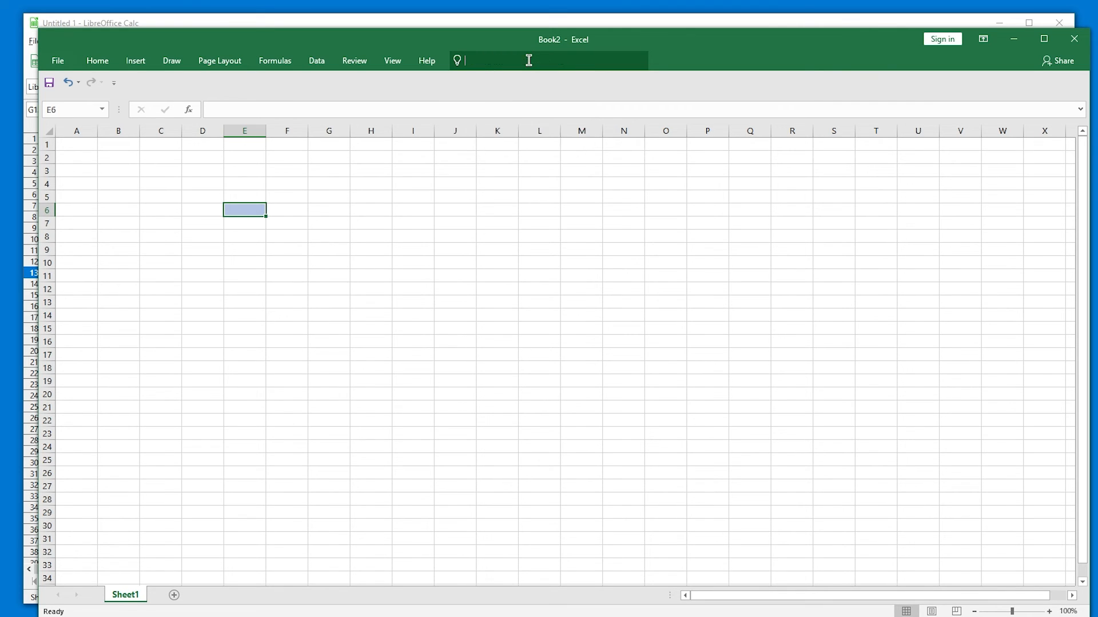
left_click(547, 61)
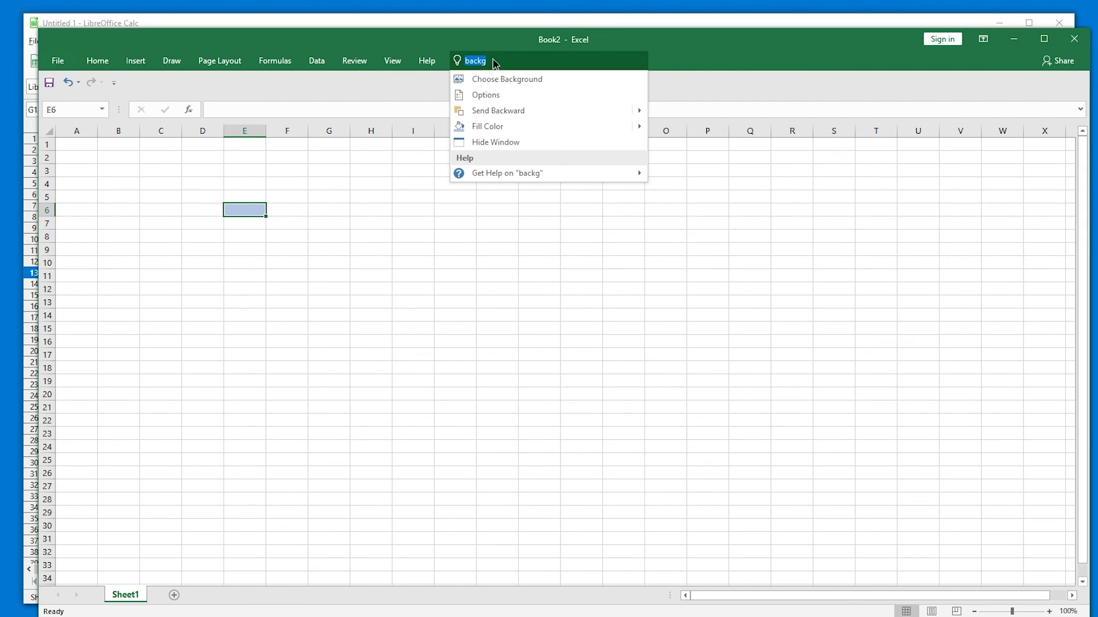
type("bg")
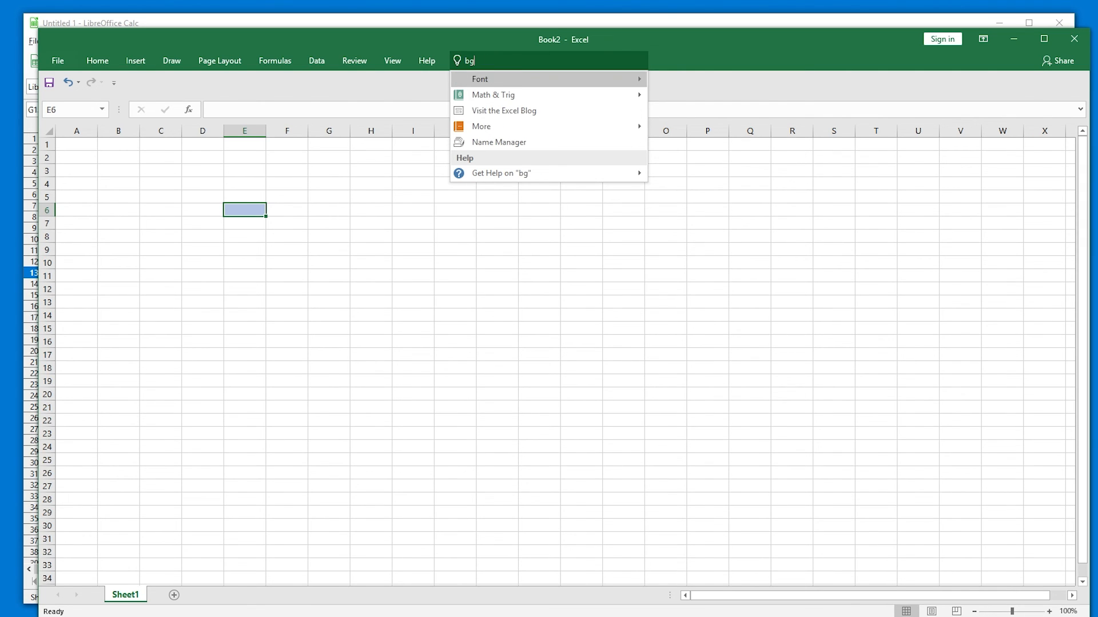
type("col")
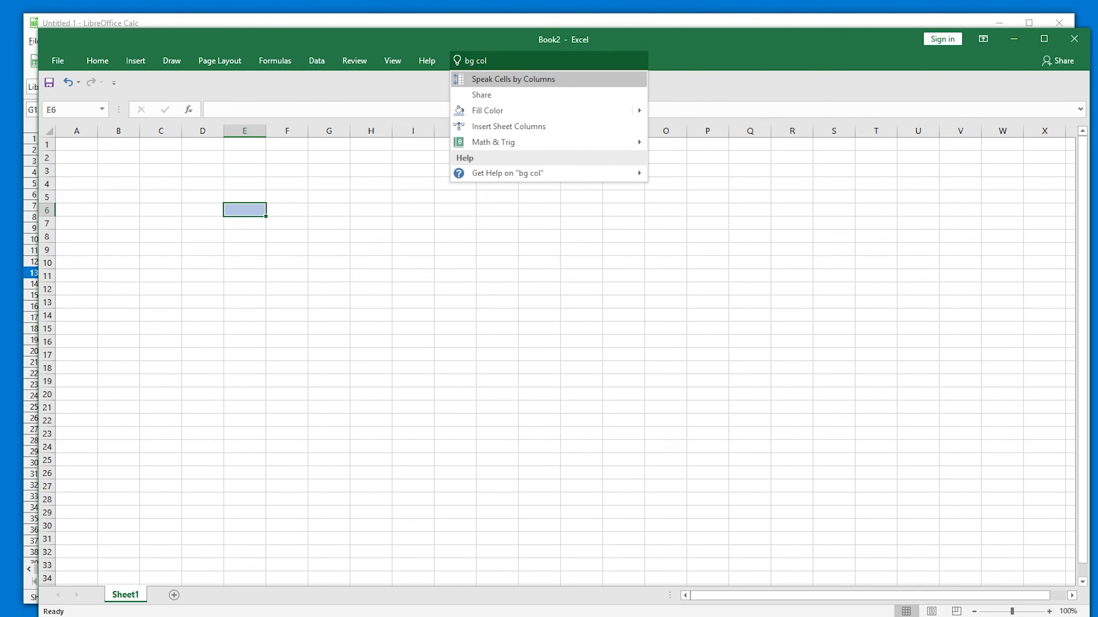
mouse_move(489, 114)
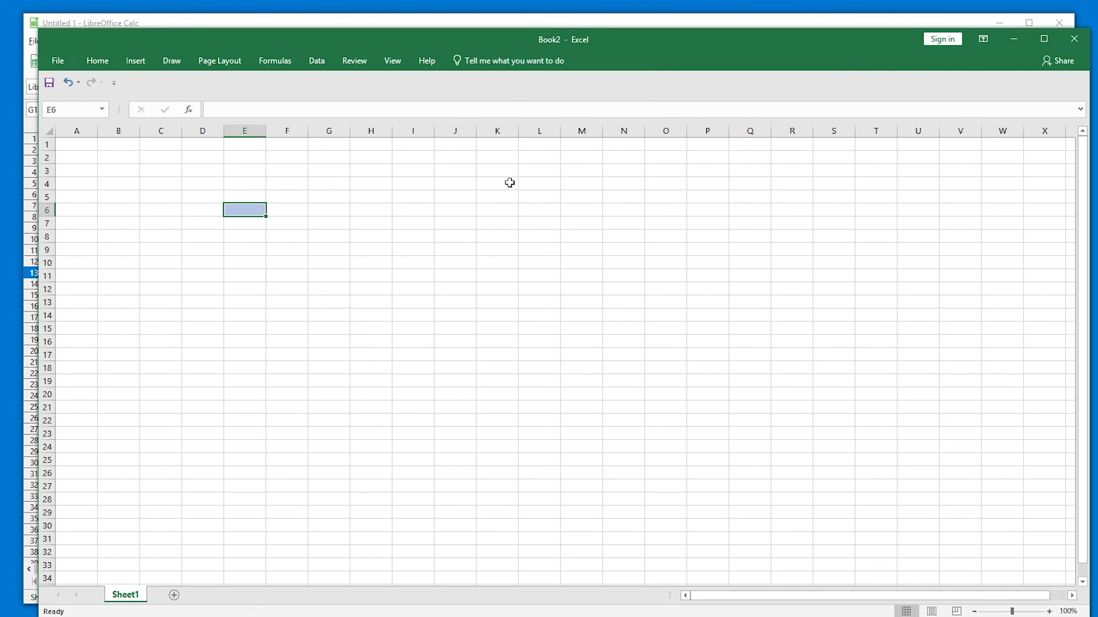
mouse_move(1012, 39)
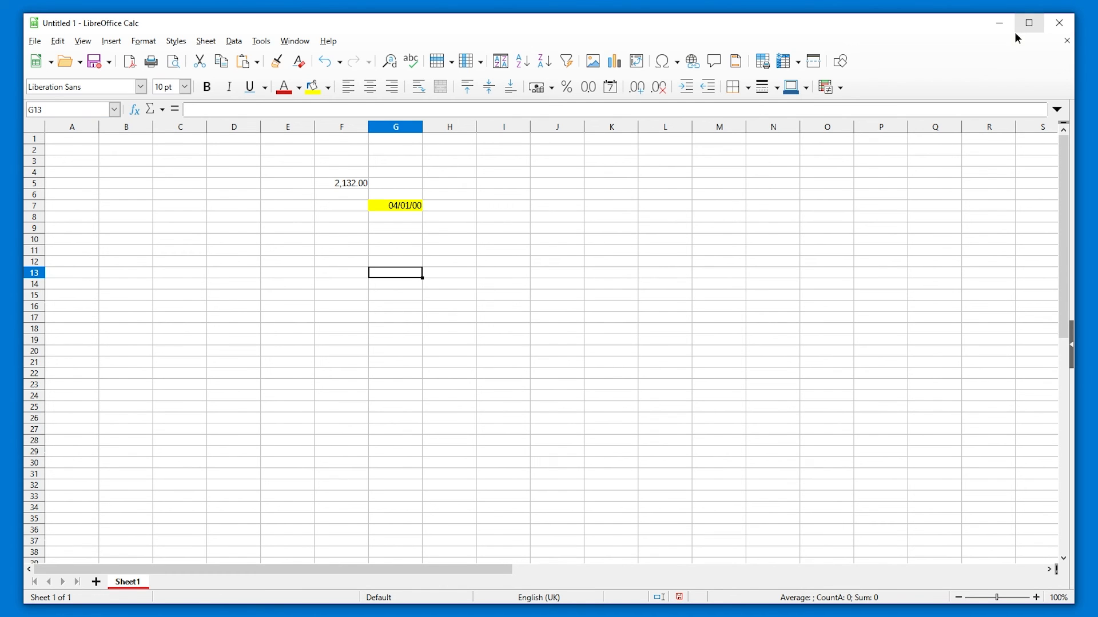
Choose Help > Search Commands to show Calc's empty command palette.
left_click(327, 42)
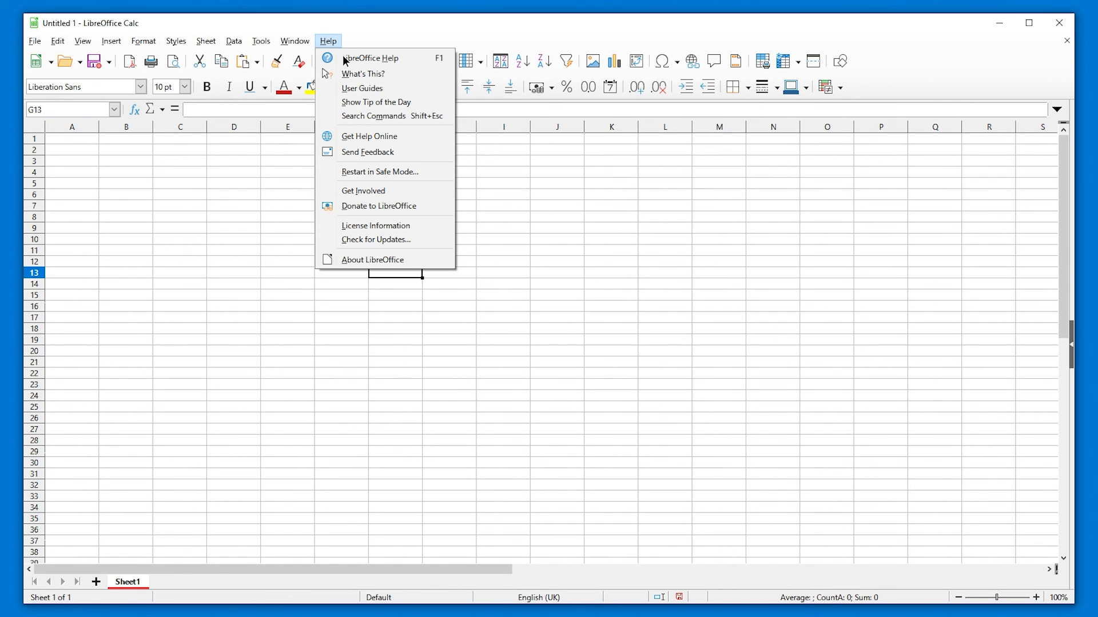
left_click(373, 117)
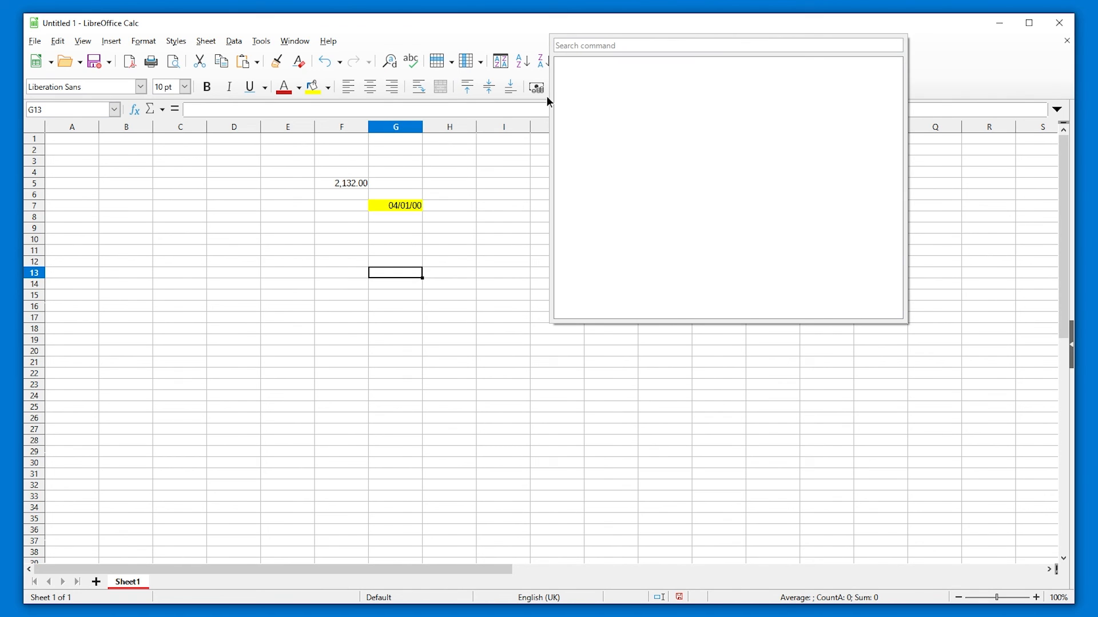